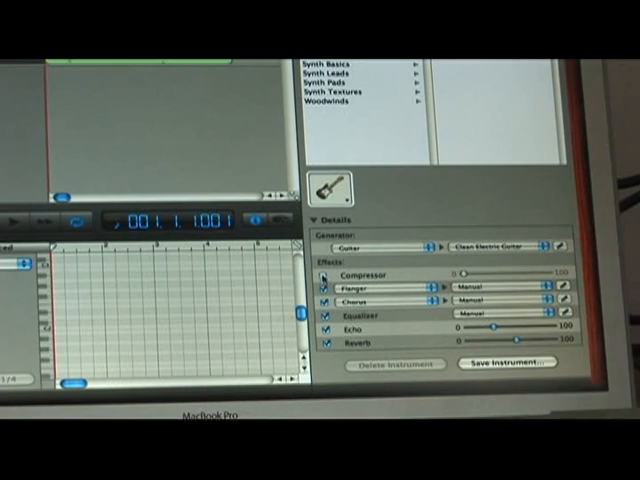
- Disable the Compressor on the Clean Electric Guitar, keeping the other effects on
click(326, 275)
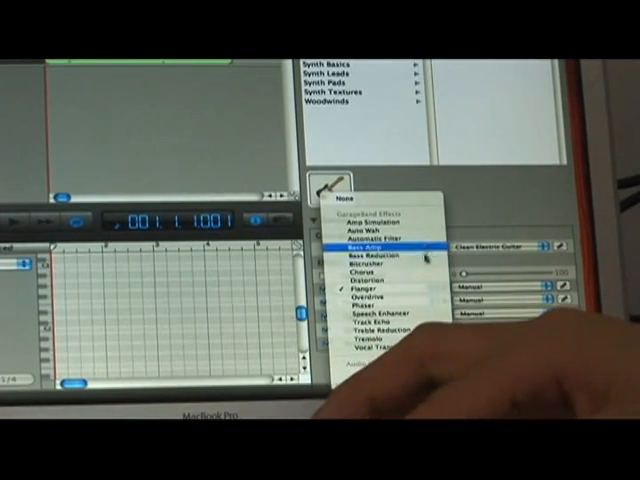
mouse_move(383, 320)
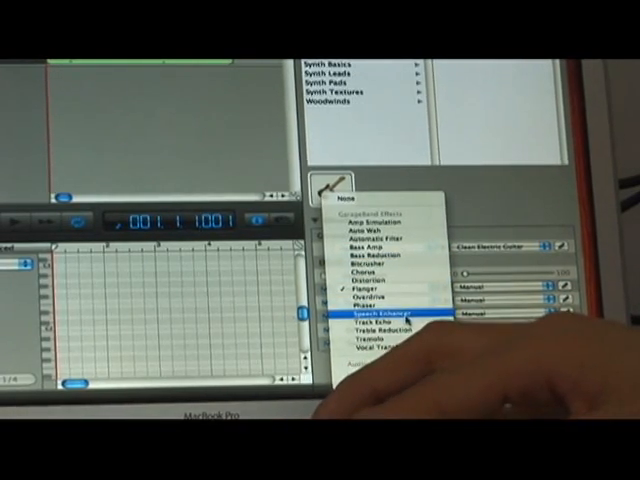
click(370, 316)
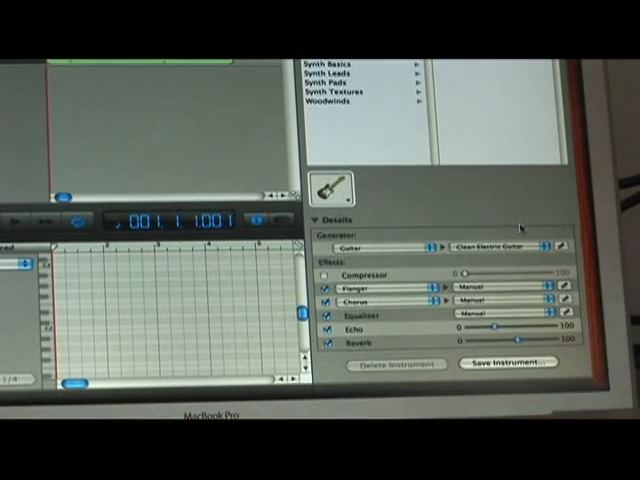